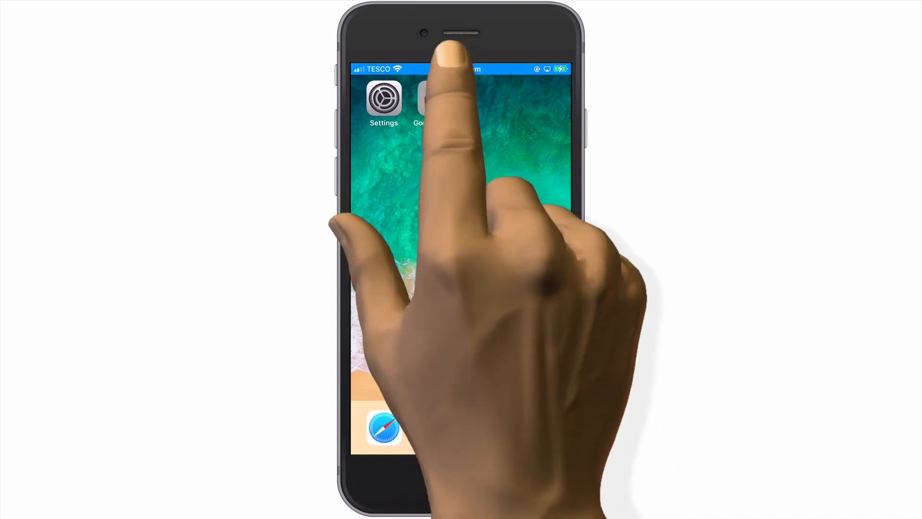
Launch Google Home and scroll to the online Mydoodads-WiFi network overview
left_click(421, 97)
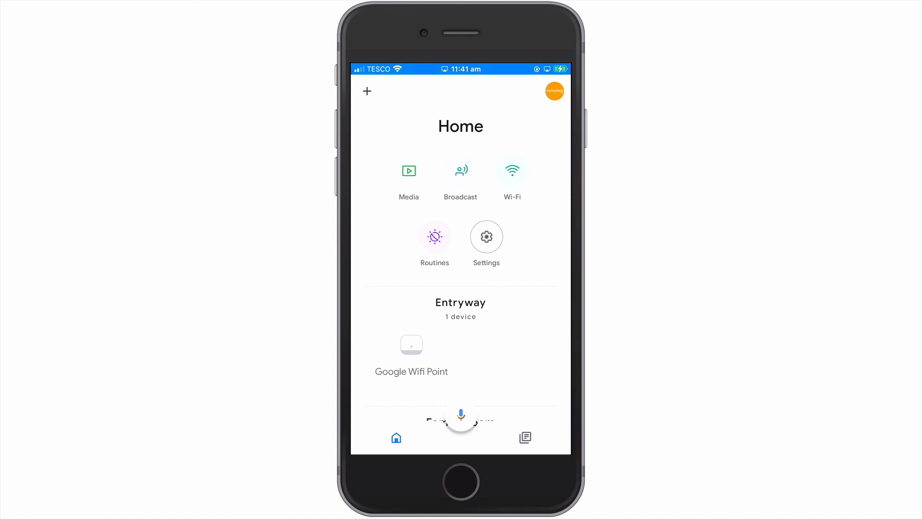
scroll("down", 3)
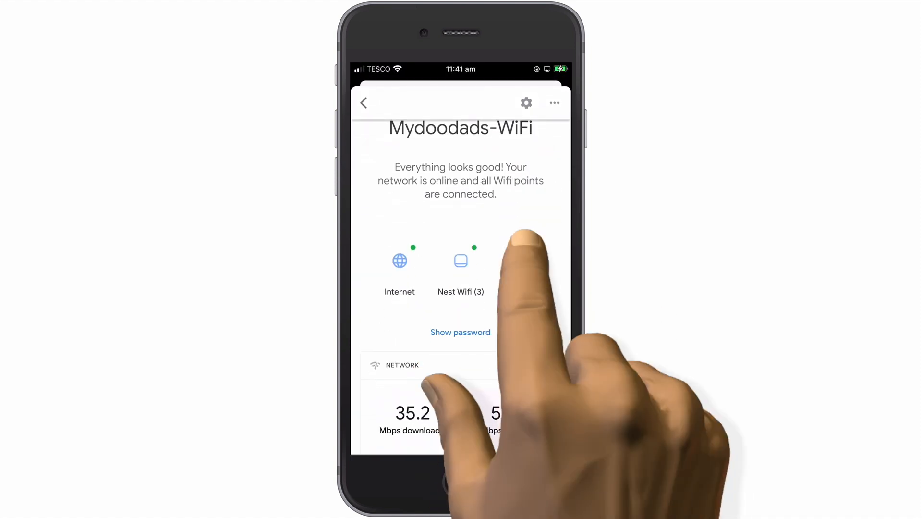
View the empty connected devices list and the Set priority device page, then back out
left_click(461, 260)
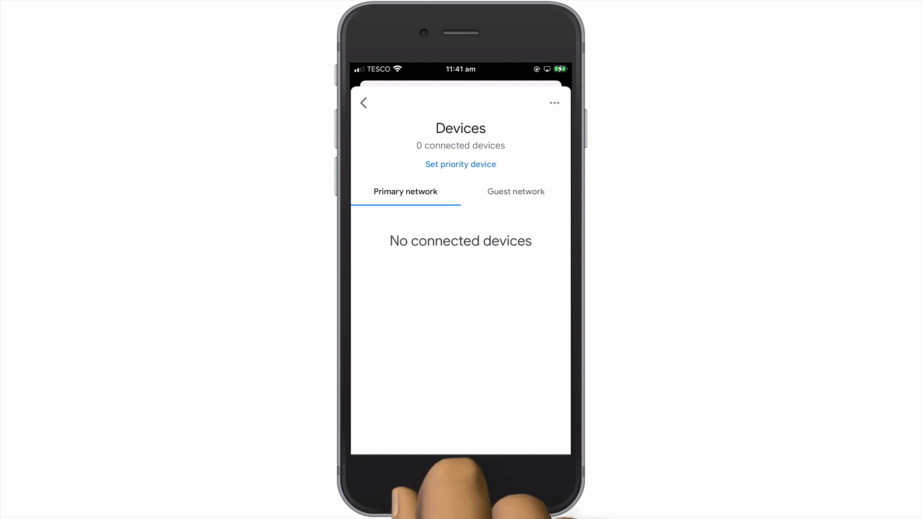
left_click(460, 164)
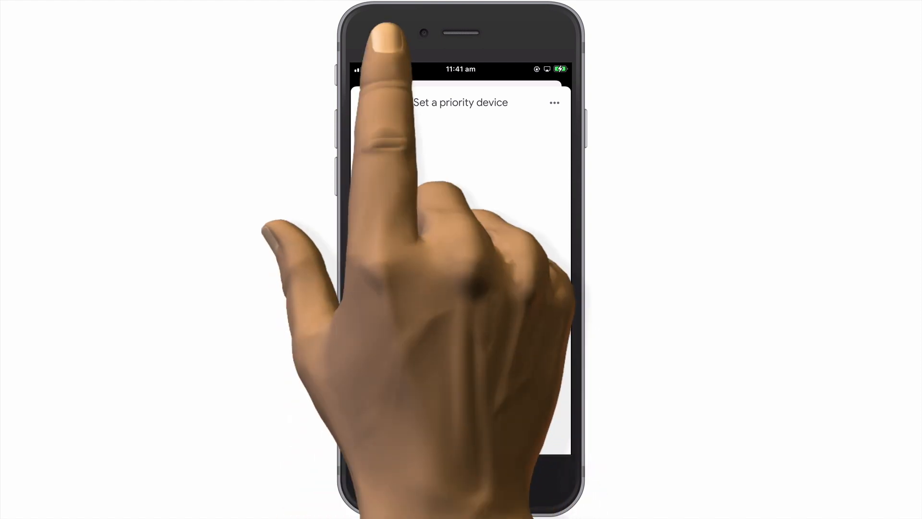
left_click(460, 102)
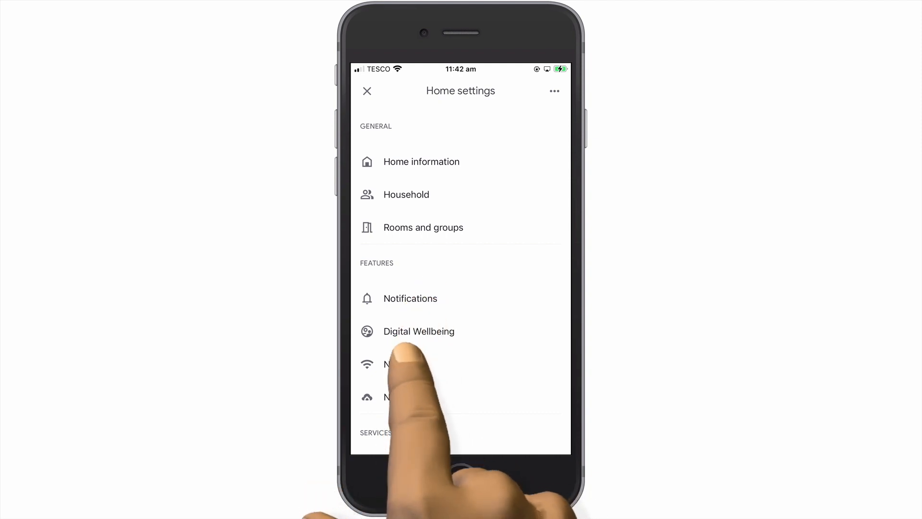
Open primary network settings and try Family Wi-Fi, which requires Nest Wifi cloud services
left_click(410, 364)
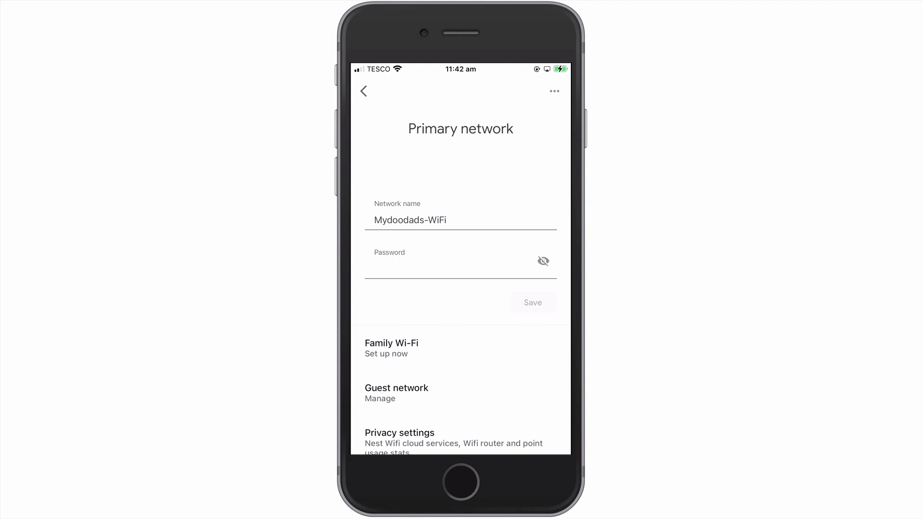
scroll("down", 3)
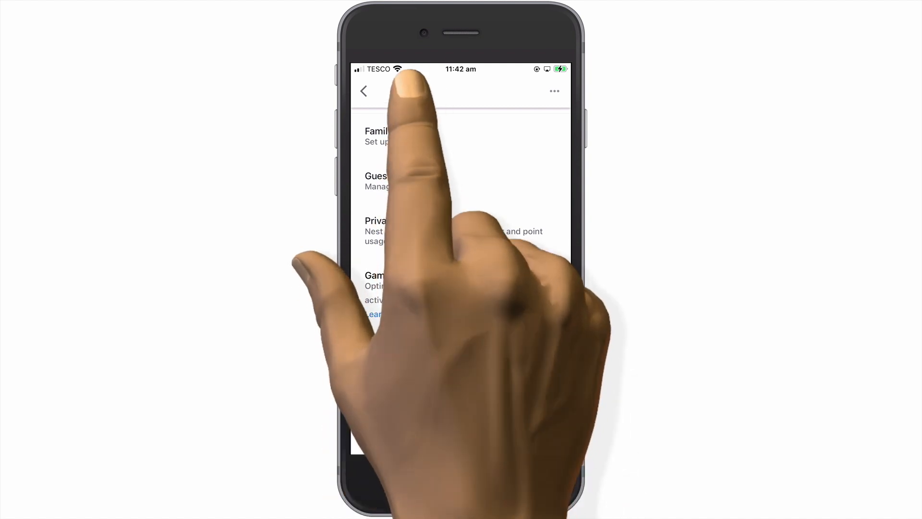
left_click(390, 136)
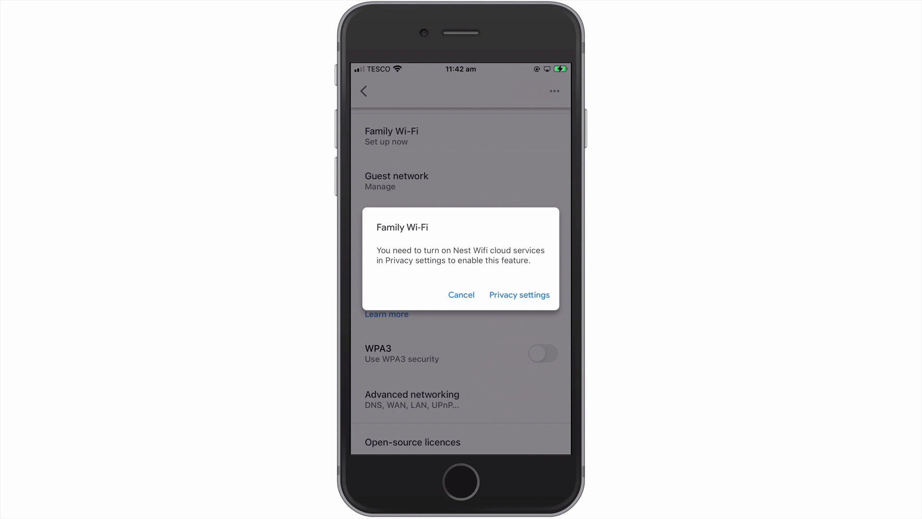
Cancel the Family Wi-Fi cloud-services prompt, staying on primary network settings
left_click(462, 294)
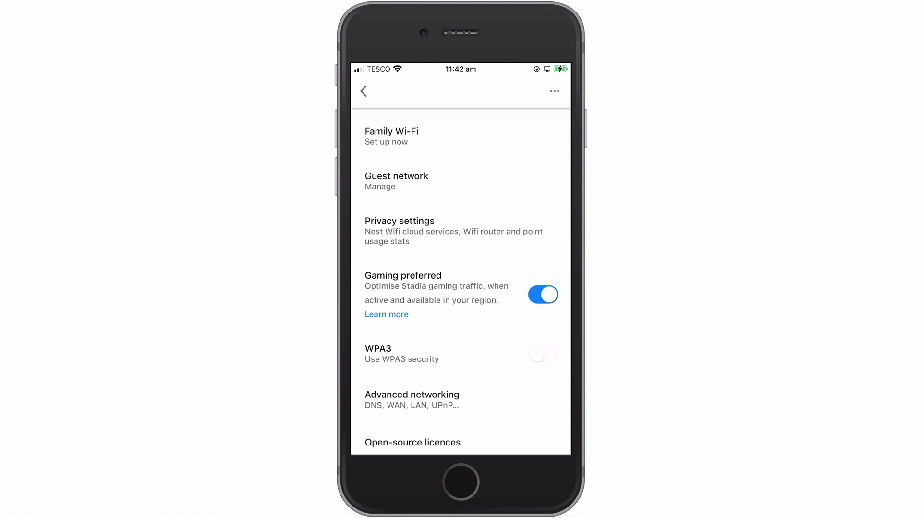
left_click(460, 181)
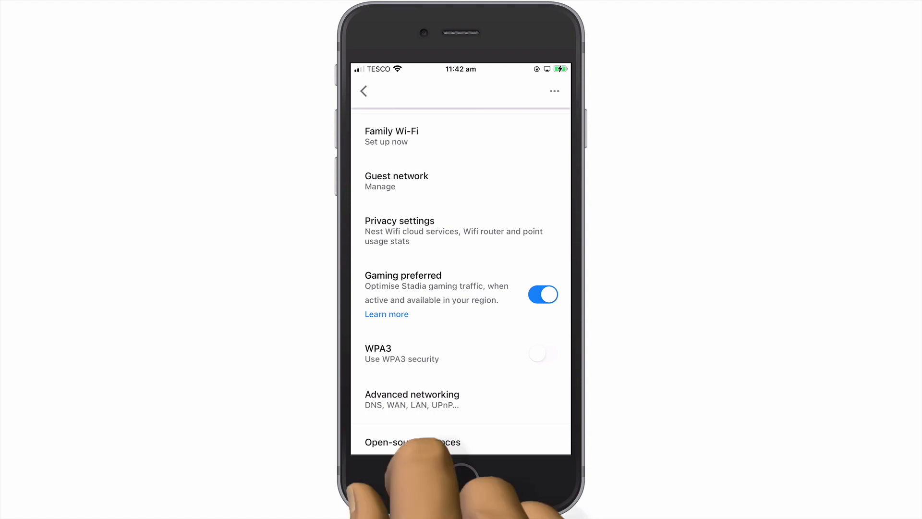
left_click(399, 221)
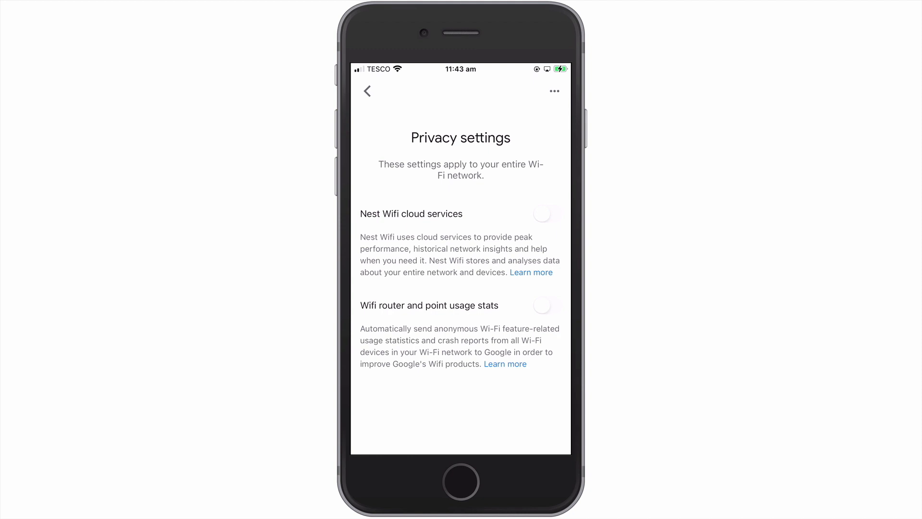
left_click(367, 92)
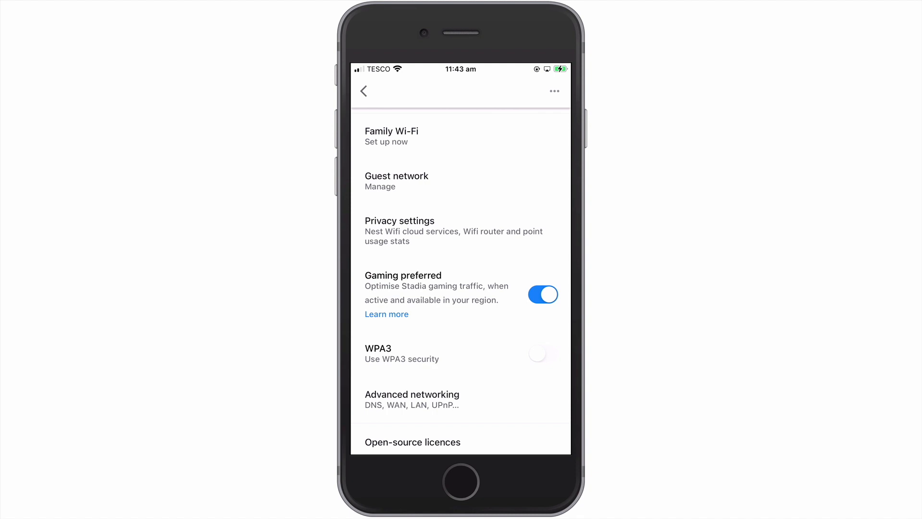
Reach the Advanced networking page listing DNS, WAN, LAN, UPnP on and IPv6 off
left_click(460, 356)
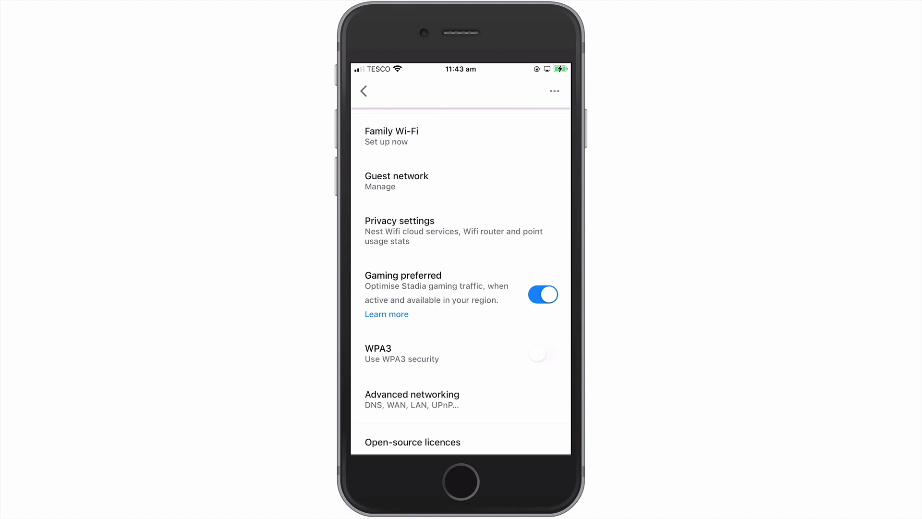
scroll("down", 3)
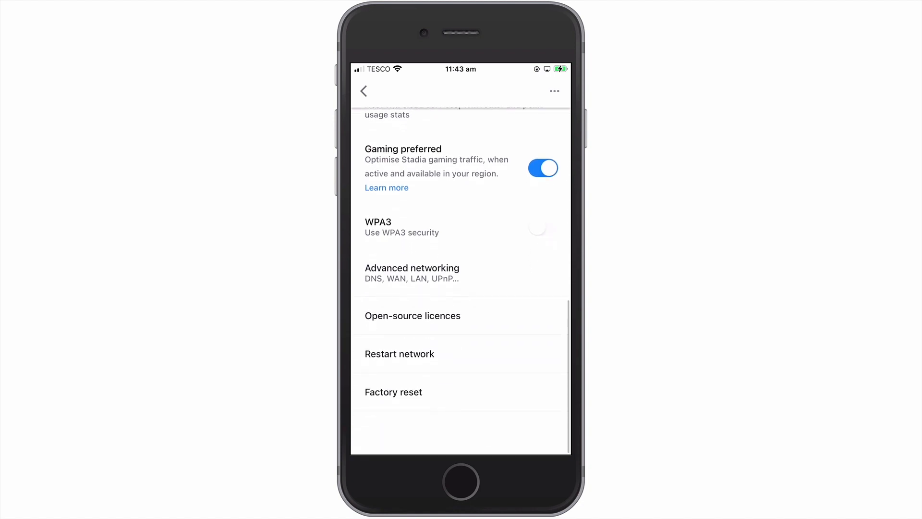
scroll("down", 3)
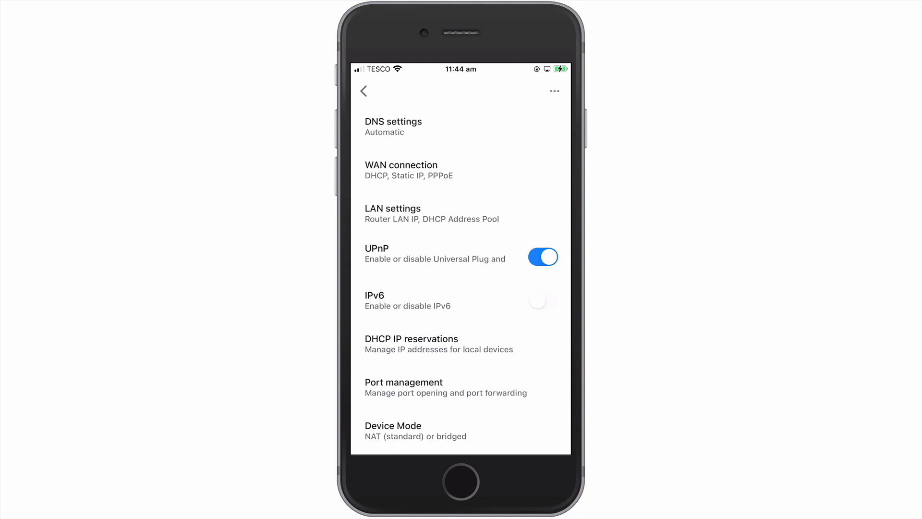
Review DNS options, cancel custom servers, keep DNS on Automatic, and go back
left_click(393, 126)
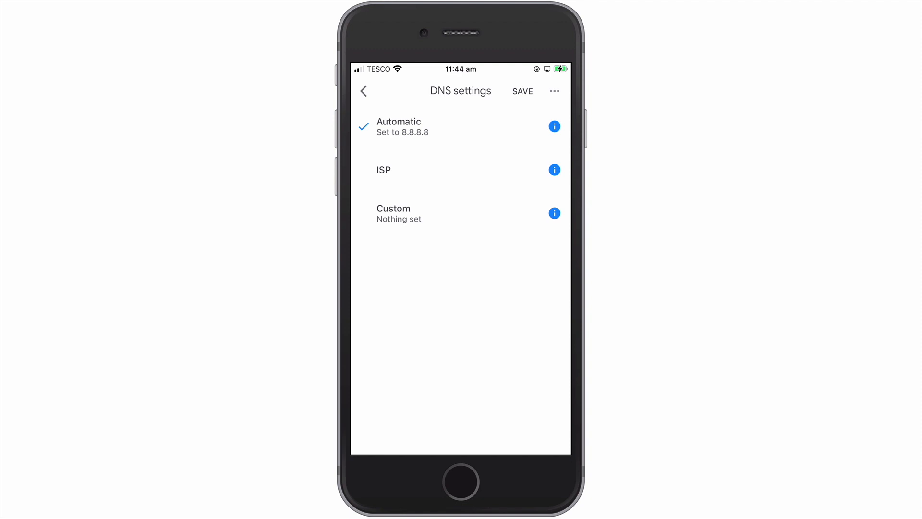
left_click(383, 170)
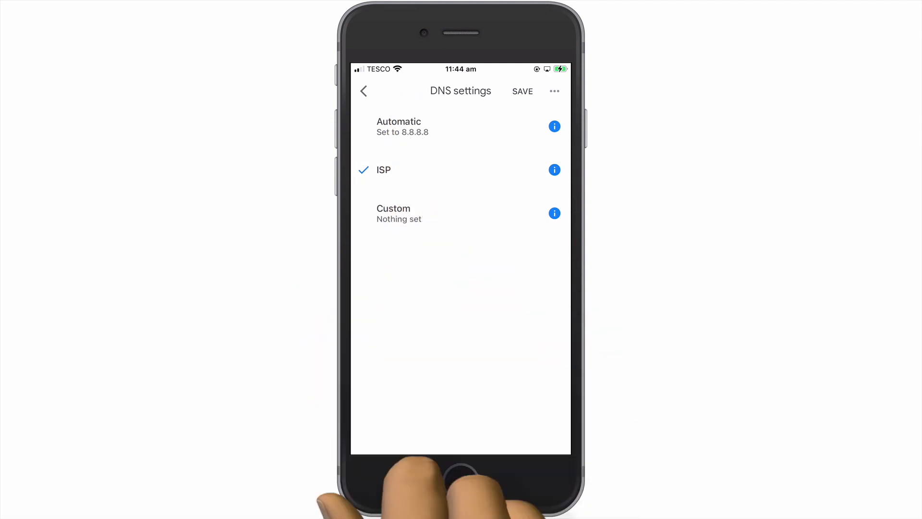
mouse_move(459, 476)
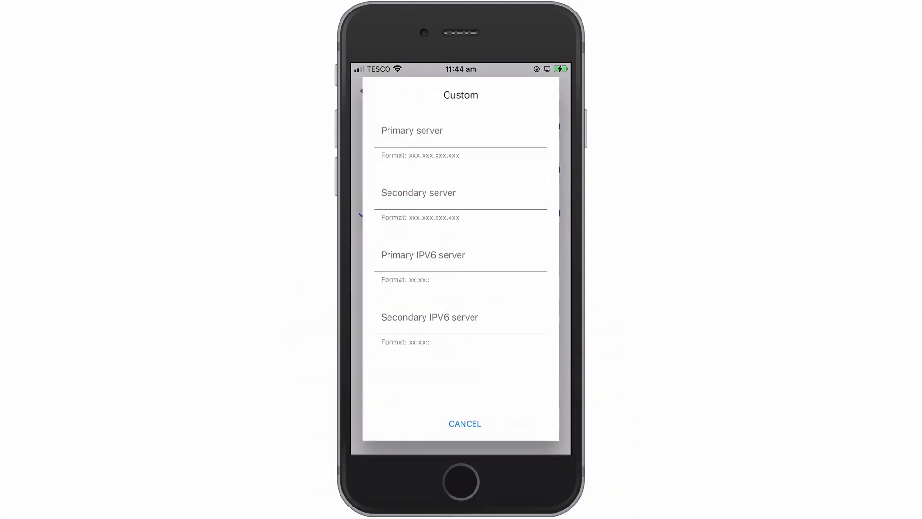
left_click(464, 424)
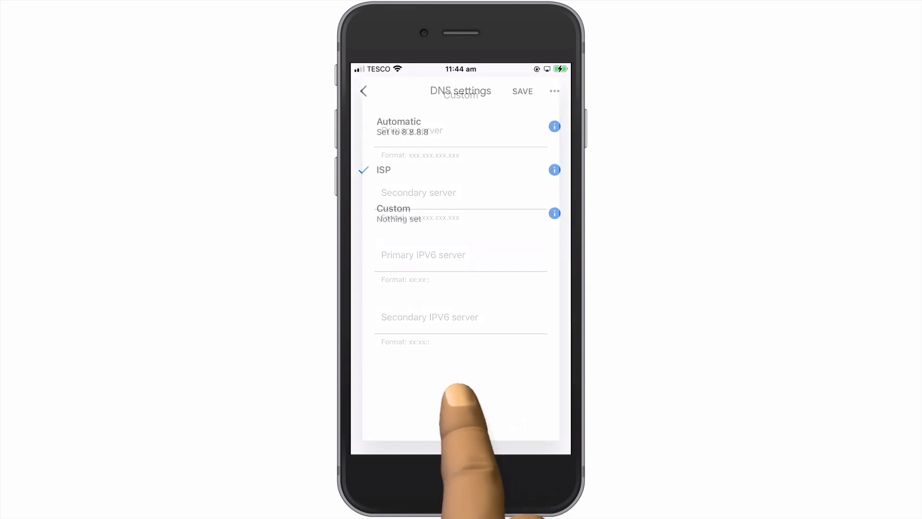
left_click(398, 121)
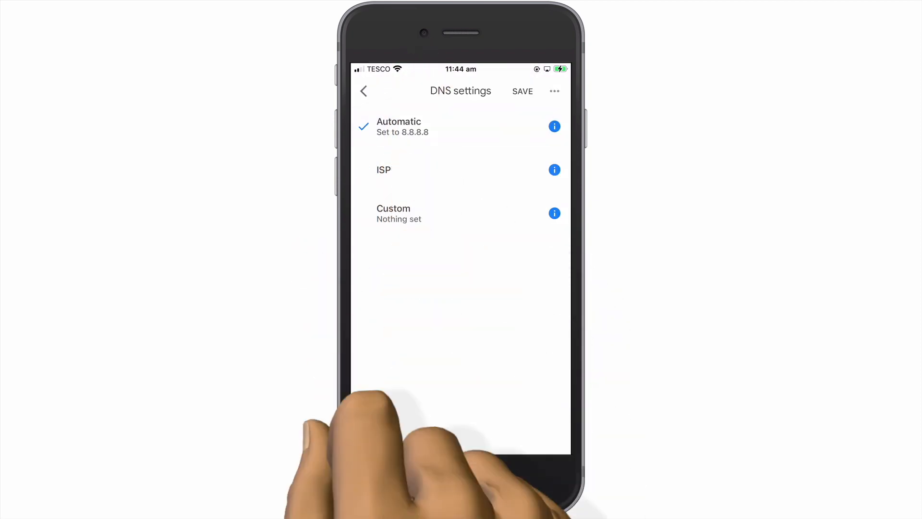
left_click(363, 91)
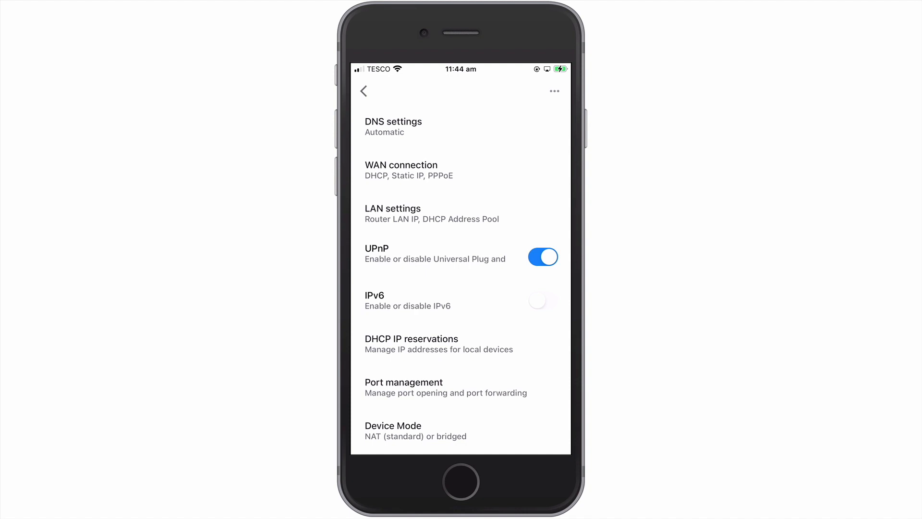
Open WAN connection, read and close the DHCP and PPPoE explanations, then go back
left_click(402, 171)
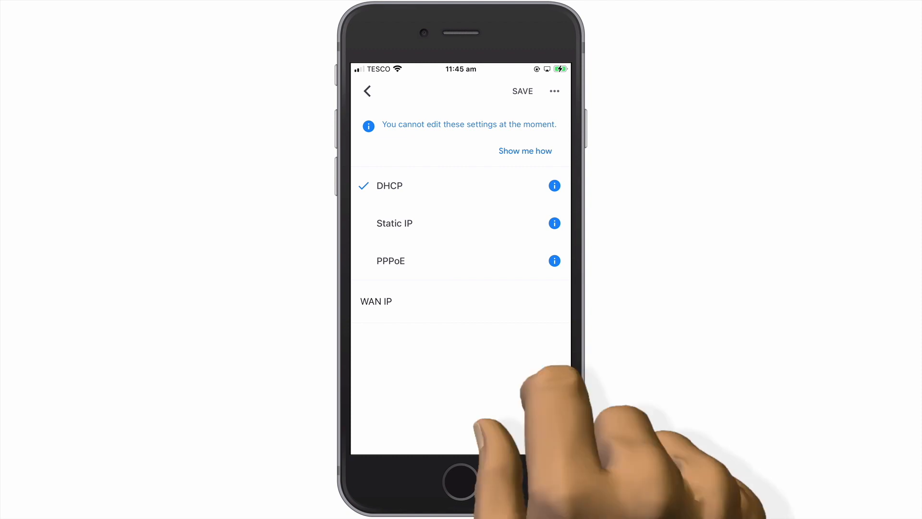
left_click(554, 186)
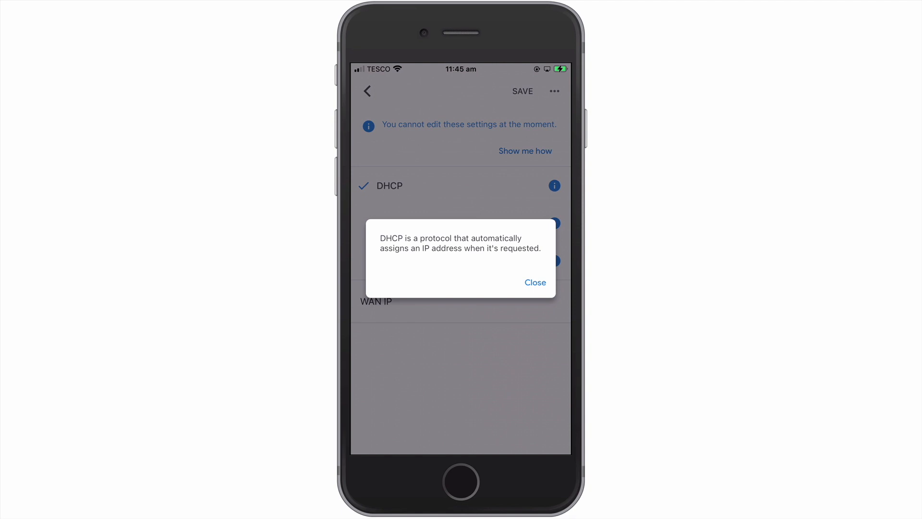
left_click(534, 282)
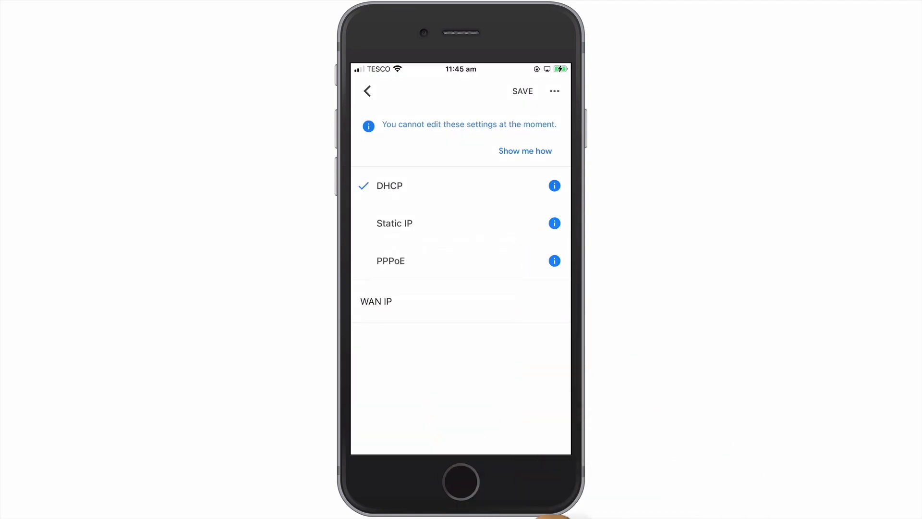
left_click(554, 223)
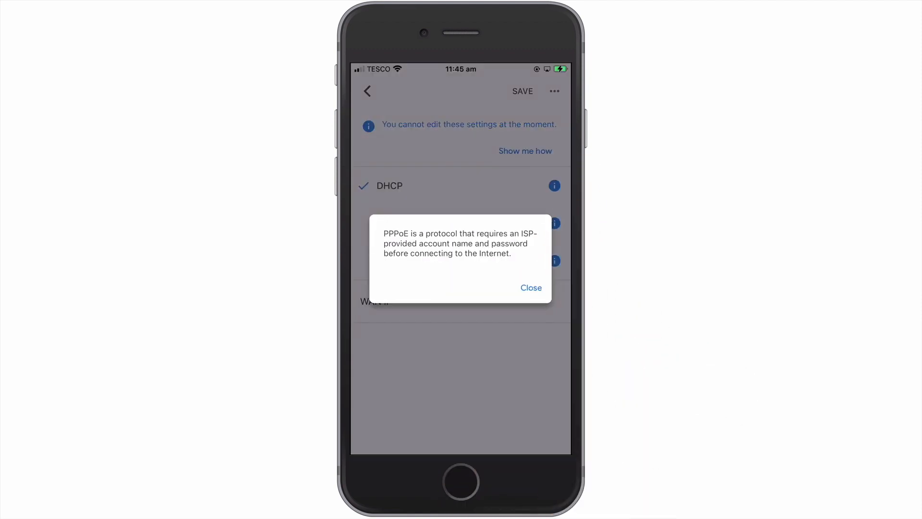
left_click(530, 288)
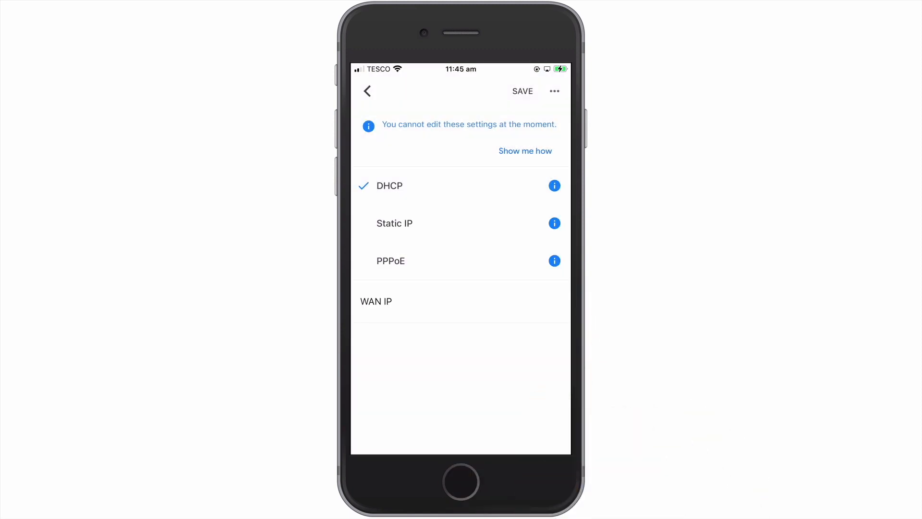
left_click(366, 92)
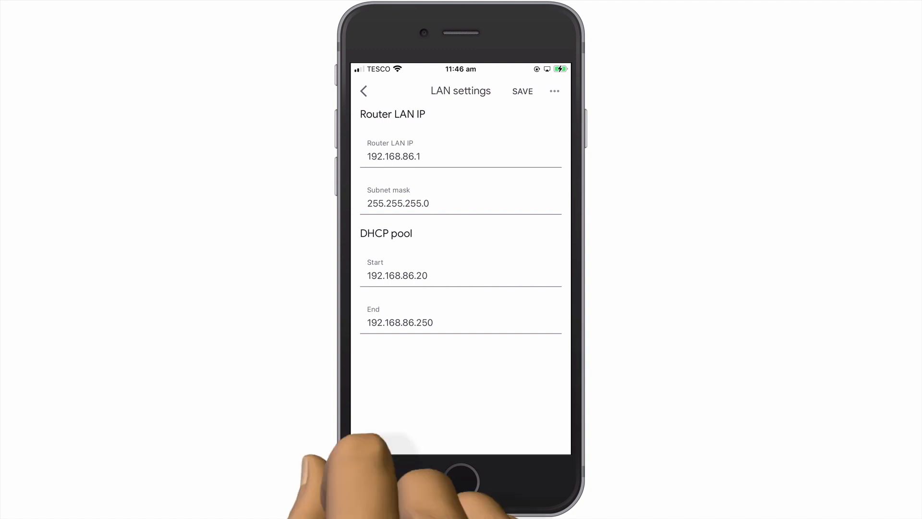
Leave LAN settings (router IP 192.168.86.1, DHCP pool) without saving
left_click(364, 91)
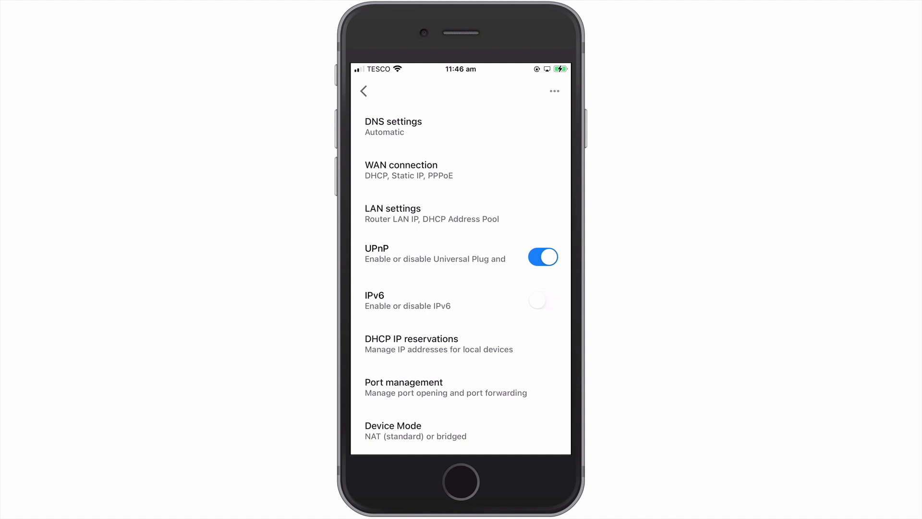
Open the DHCP IP reservations page, which has no reservations yet
left_click(460, 255)
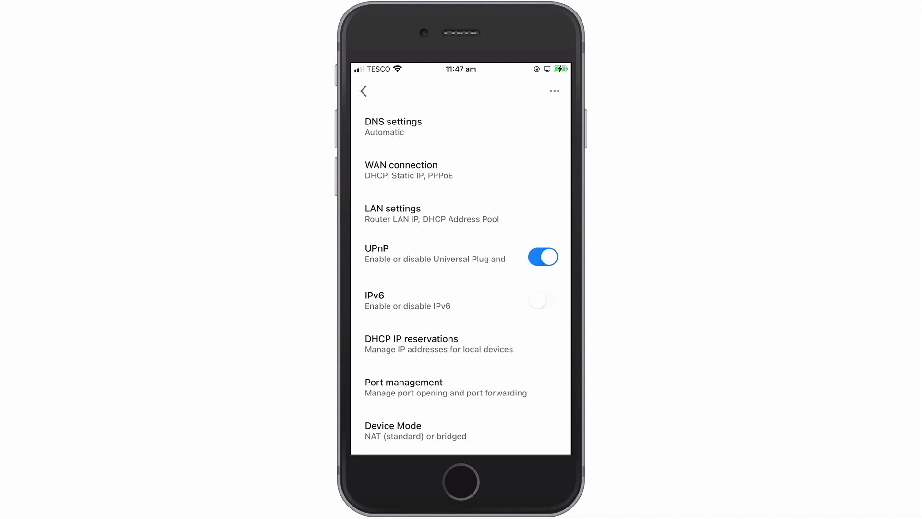
left_click(412, 343)
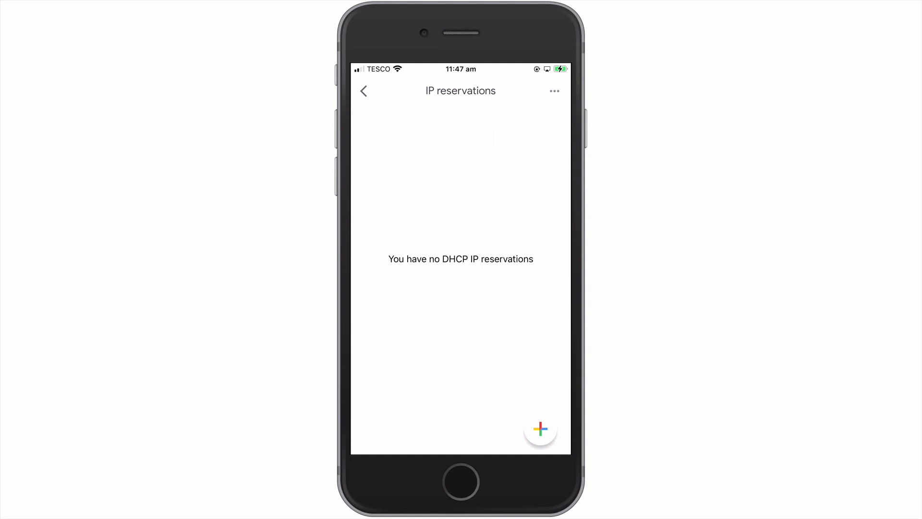
Back out of the empty IP reservations page to Advanced networking
left_click(363, 91)
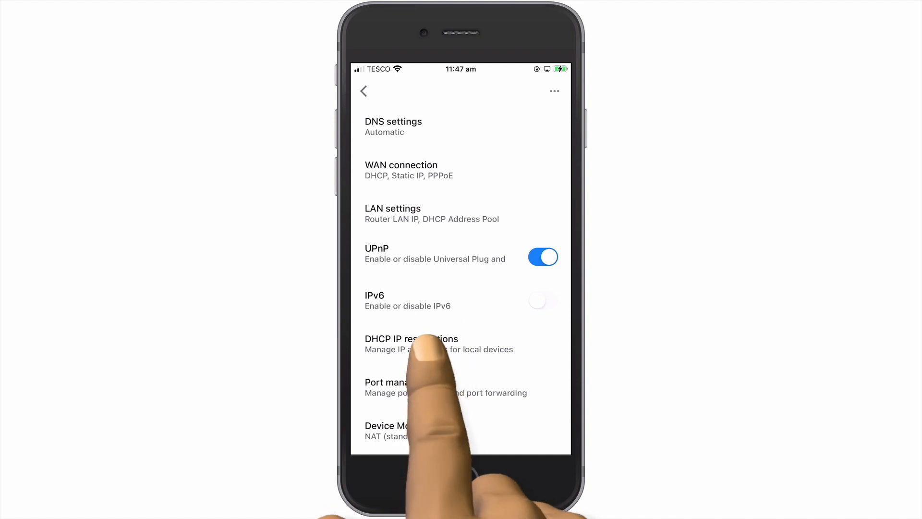
View the Port management settings, then close them to return to the Home overview
left_click(404, 387)
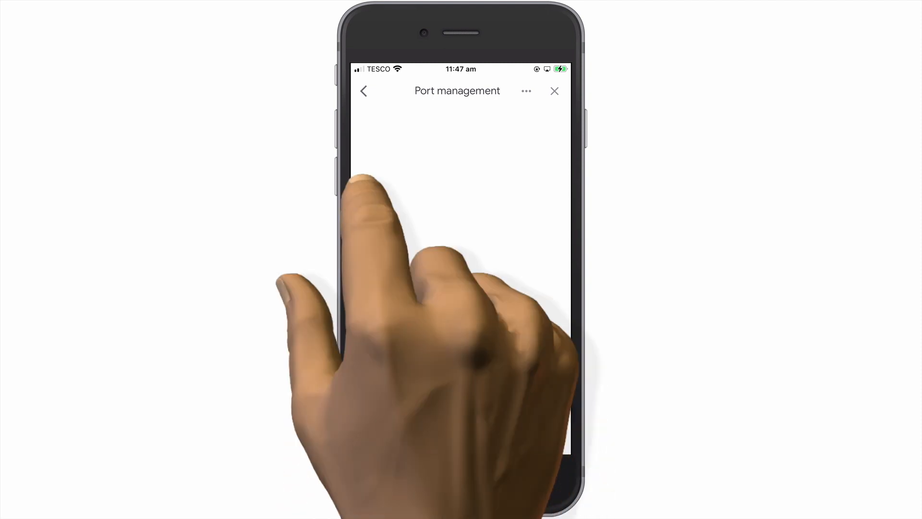
left_click(364, 90)
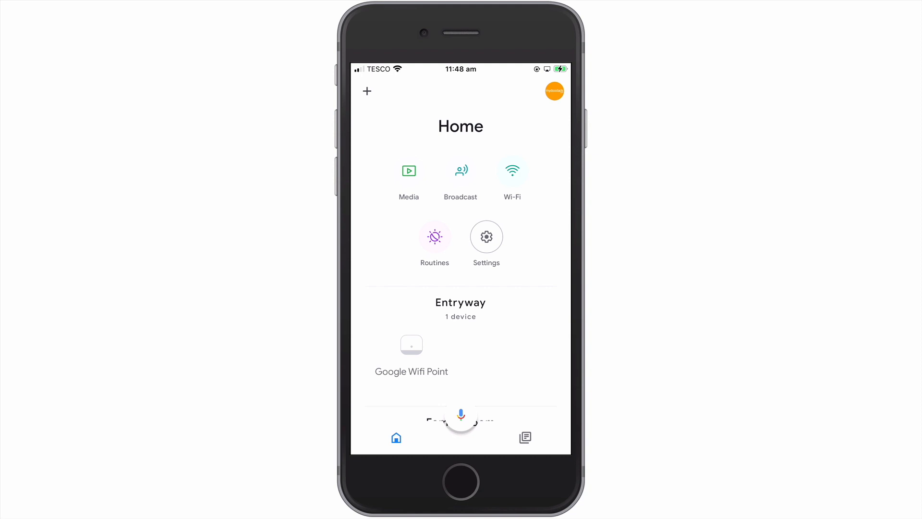
Leave Google Home for the iPhone home screen
key("home")
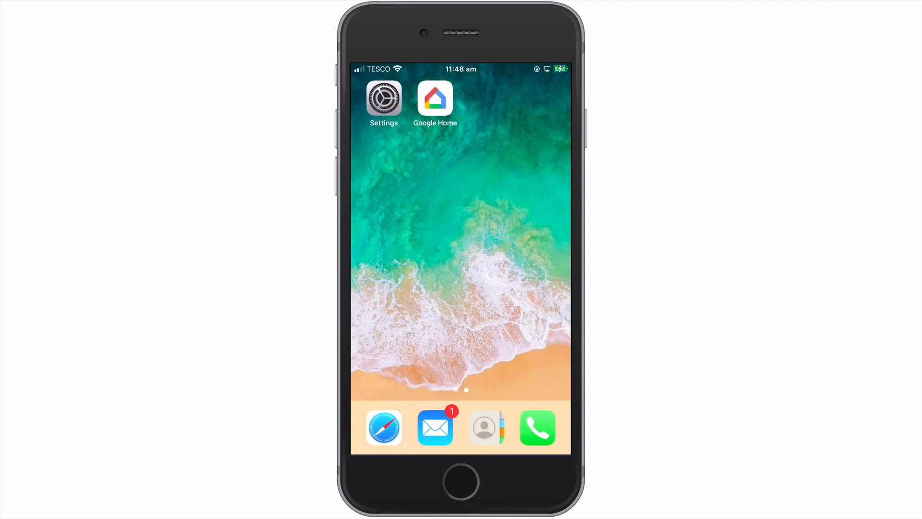